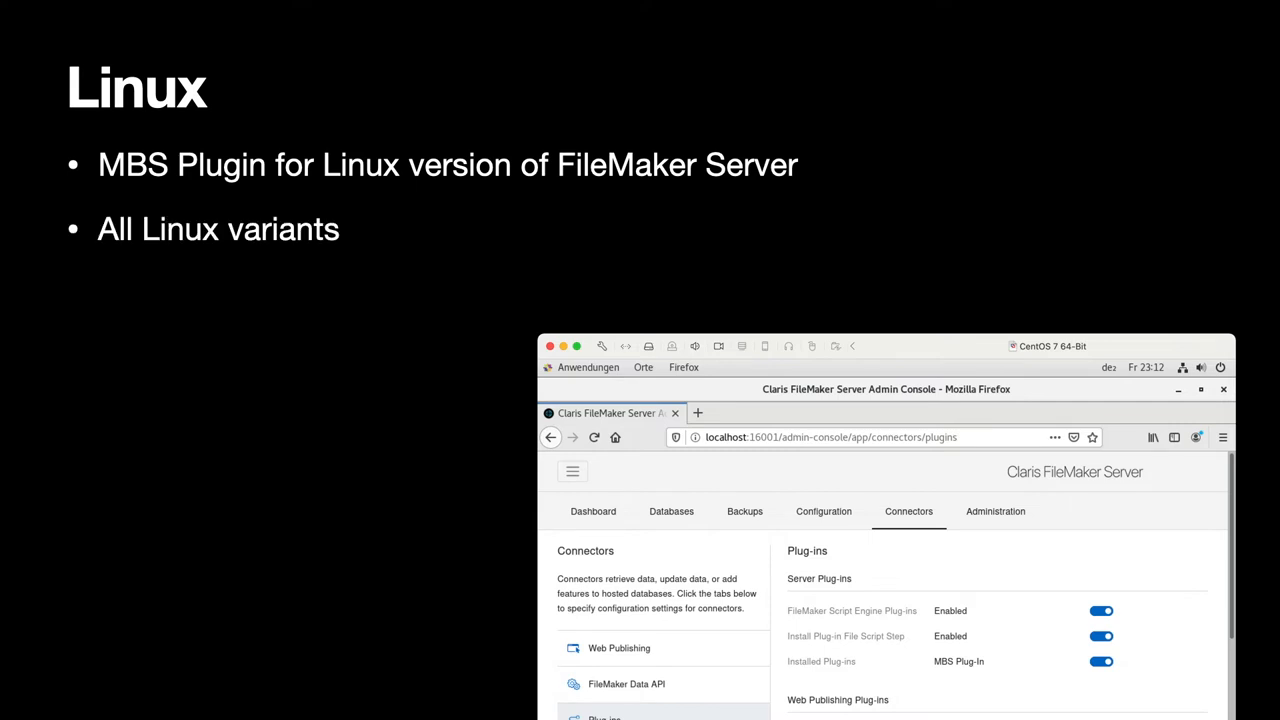
Build in the Ubuntu 18.04 LTS sub-point, then advance to the Drag & Drop slide.
key(right)
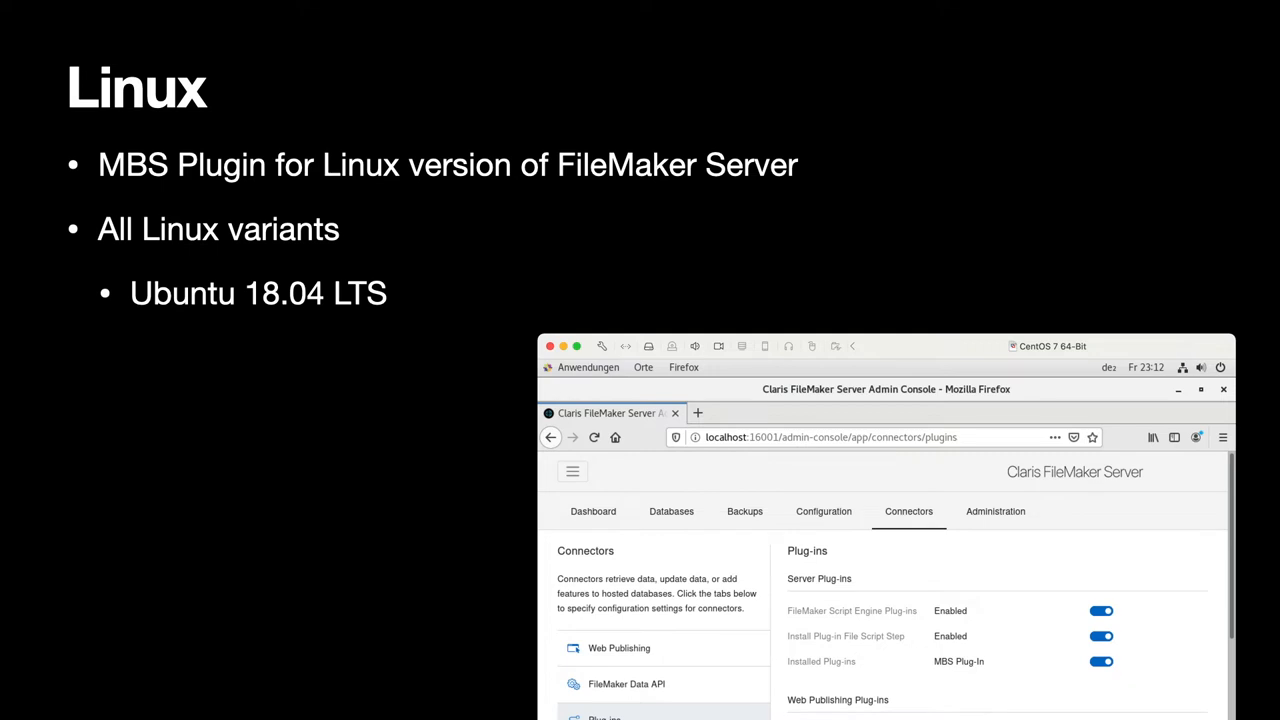
key(Right)
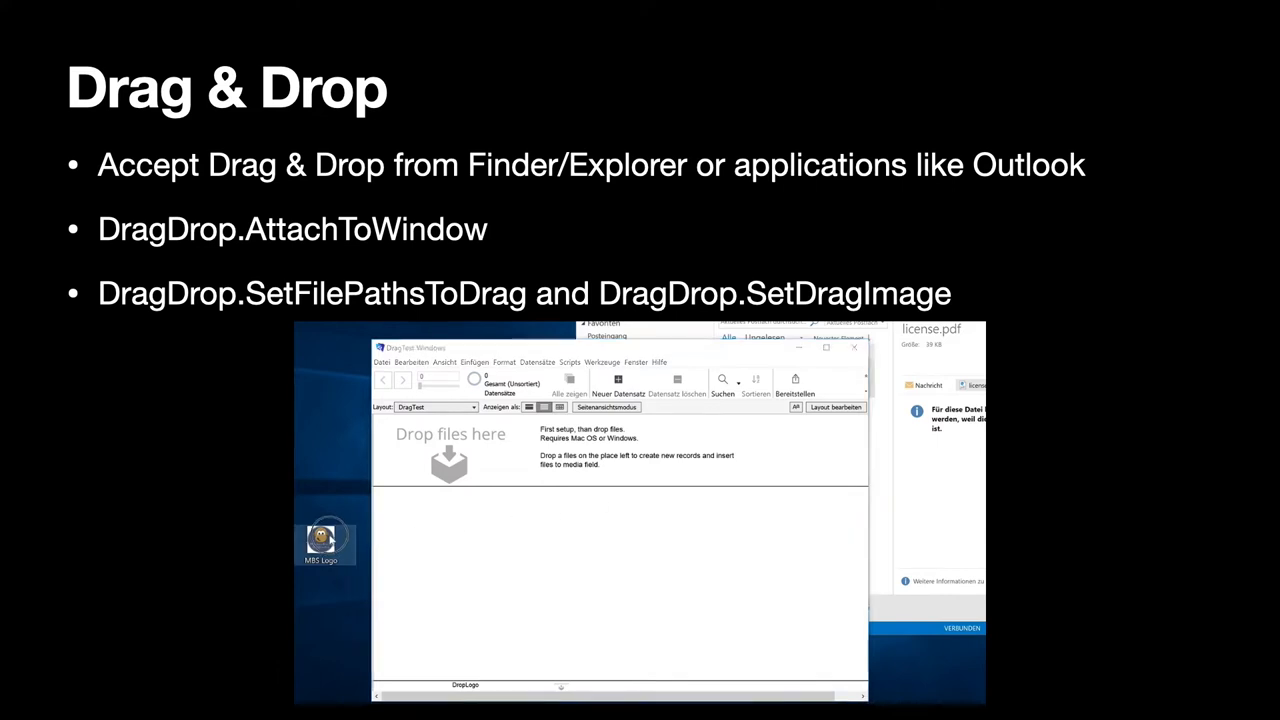
Drag across the Drag & Drop slide near its bullet points.
drag(321, 540, 445, 530)
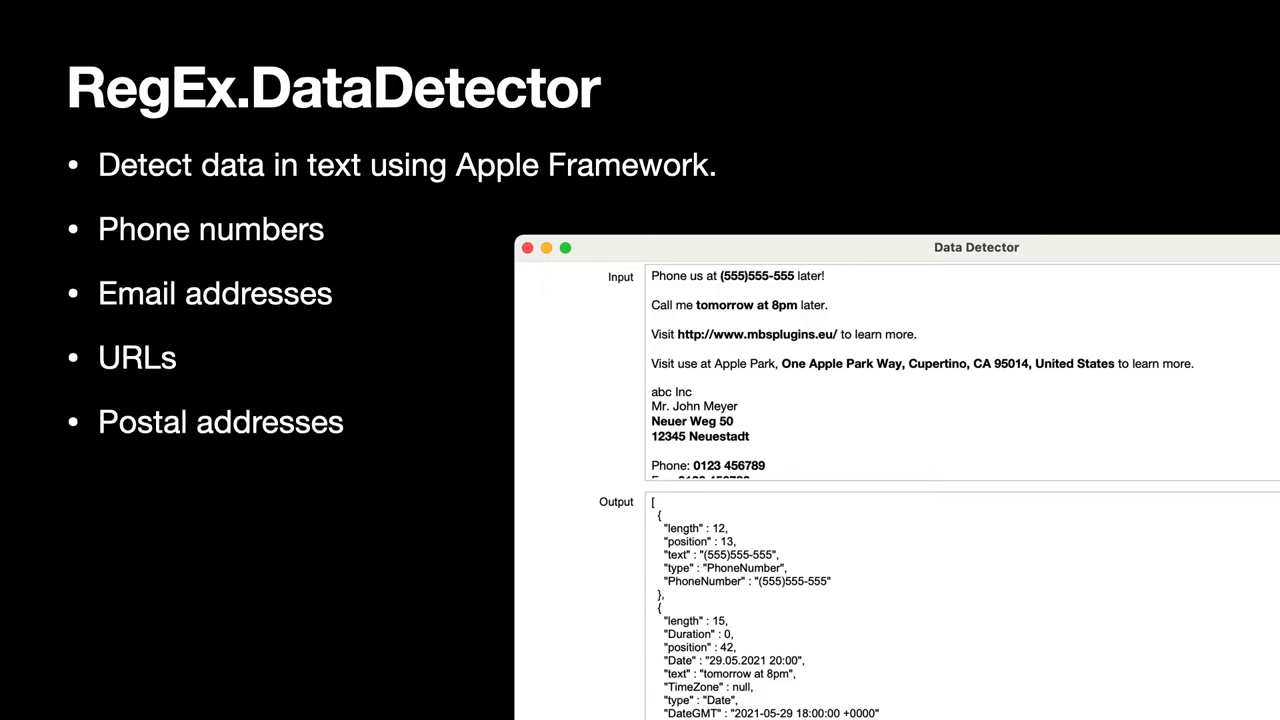
Advance the slideshow from the RegEx.DataDetector slide to the IBAN slide.
key(right)
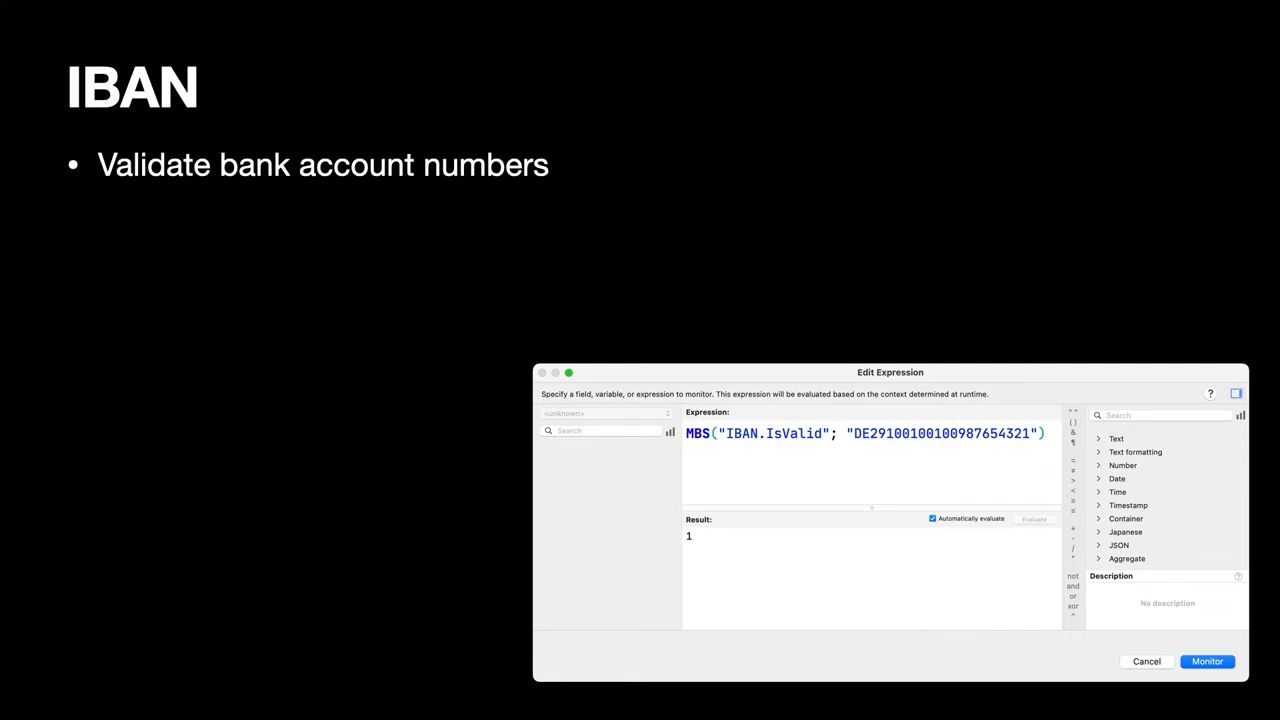
Build in the remaining IBAN bullets, then advance to the DynaPDF slide.
key(right)
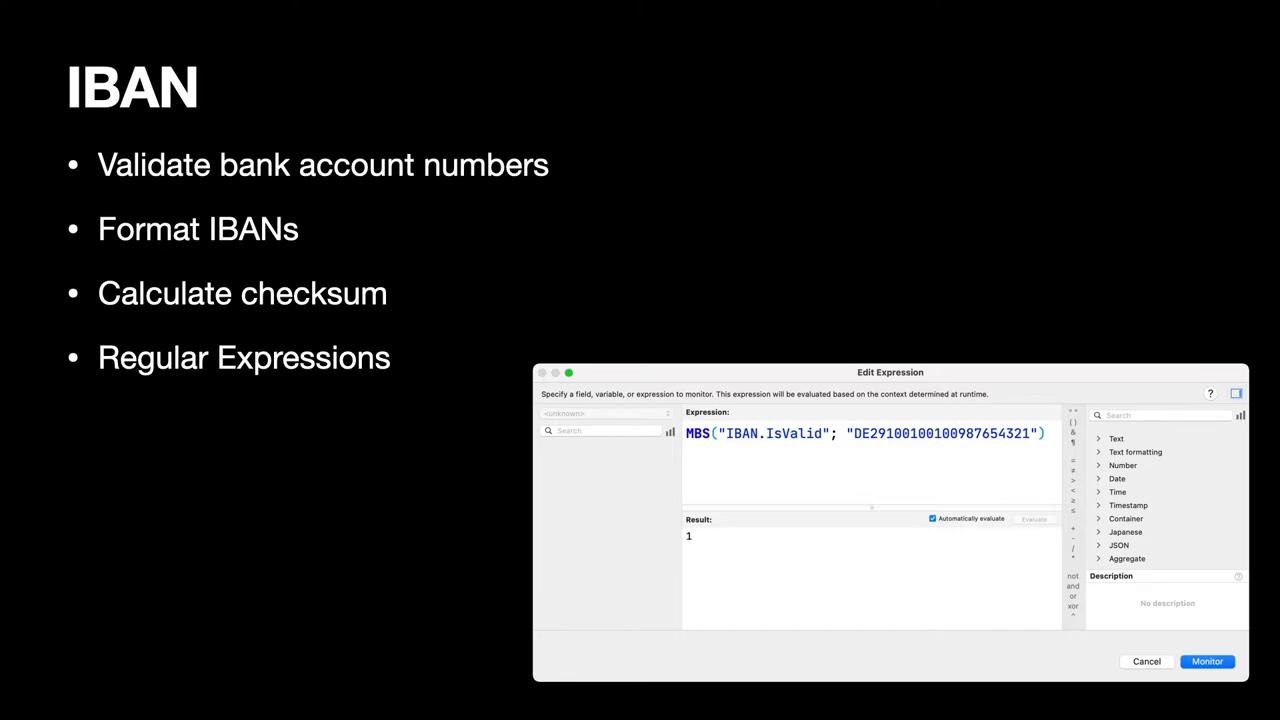
key(right)
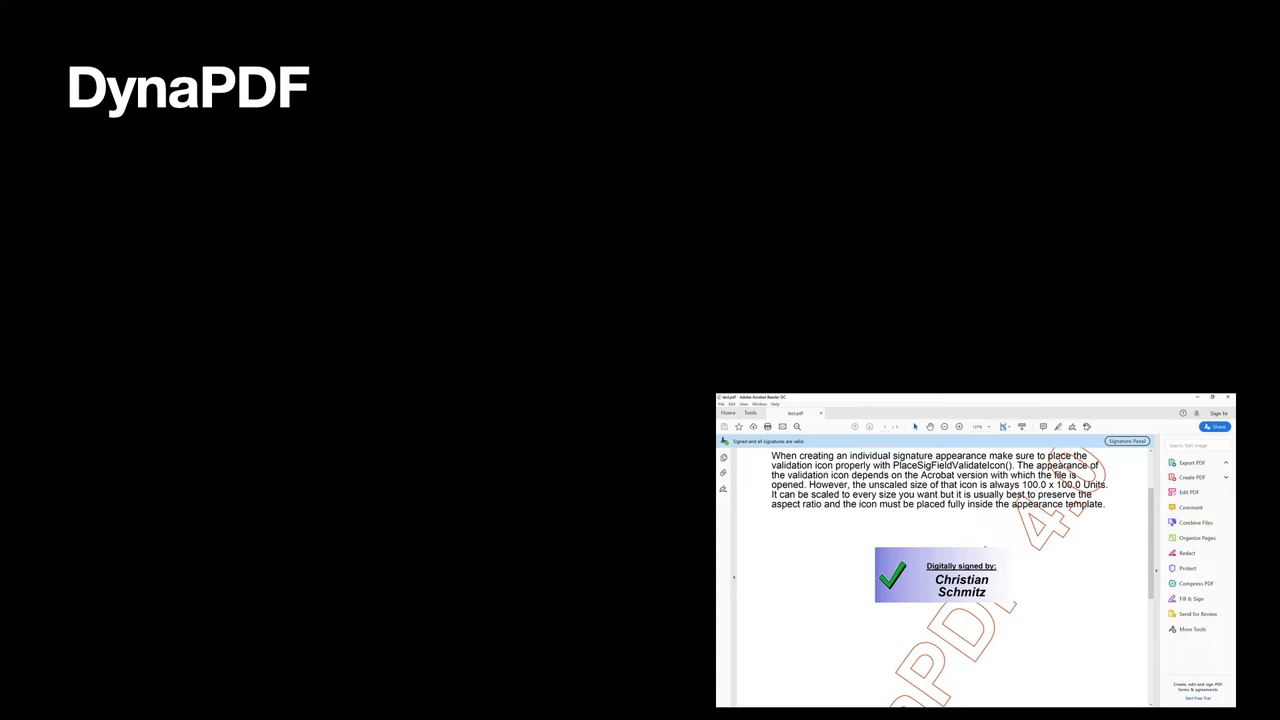
Reveal the DynaPDF.SaveAndSignFileExt bullet with keys up to 4096 bits.
key(Right)
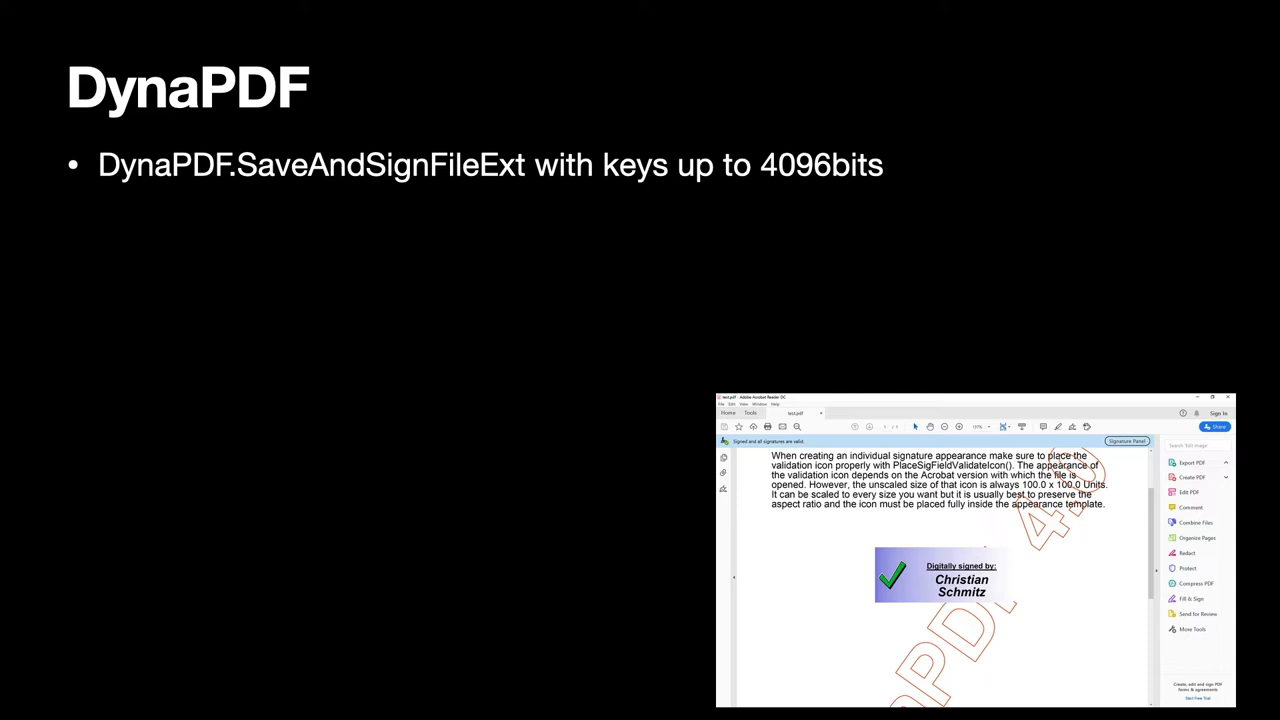
Build in the remaining DynaPDF bullets through Styled Text and PDF/A 2u and 3u.
key(right)
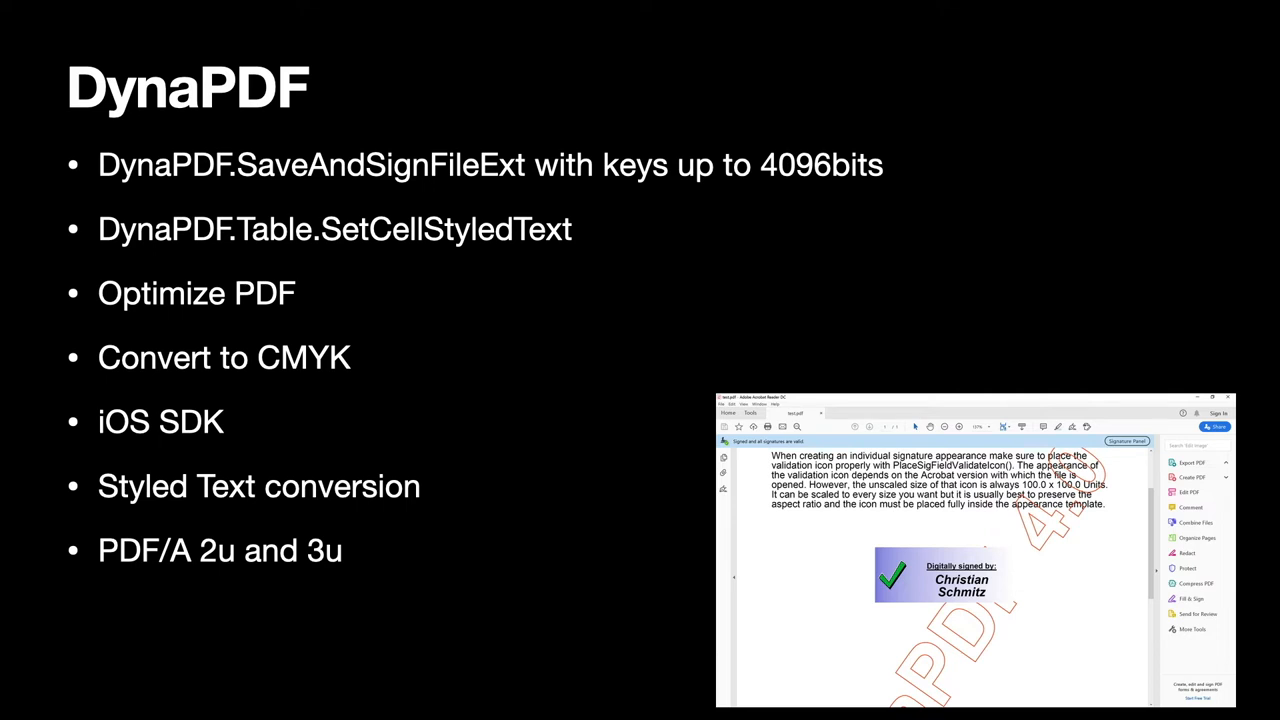
key(right)
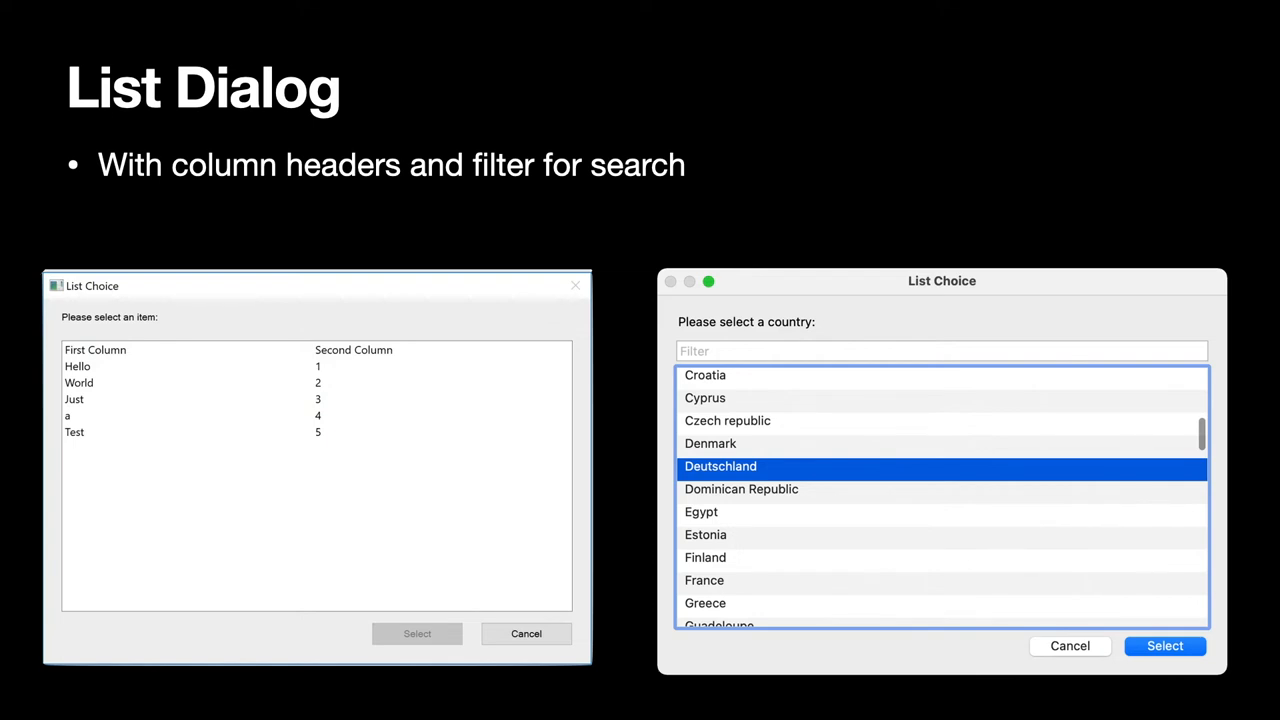
Advance from the List Dialog slide to the CURL slide.
key(Right)
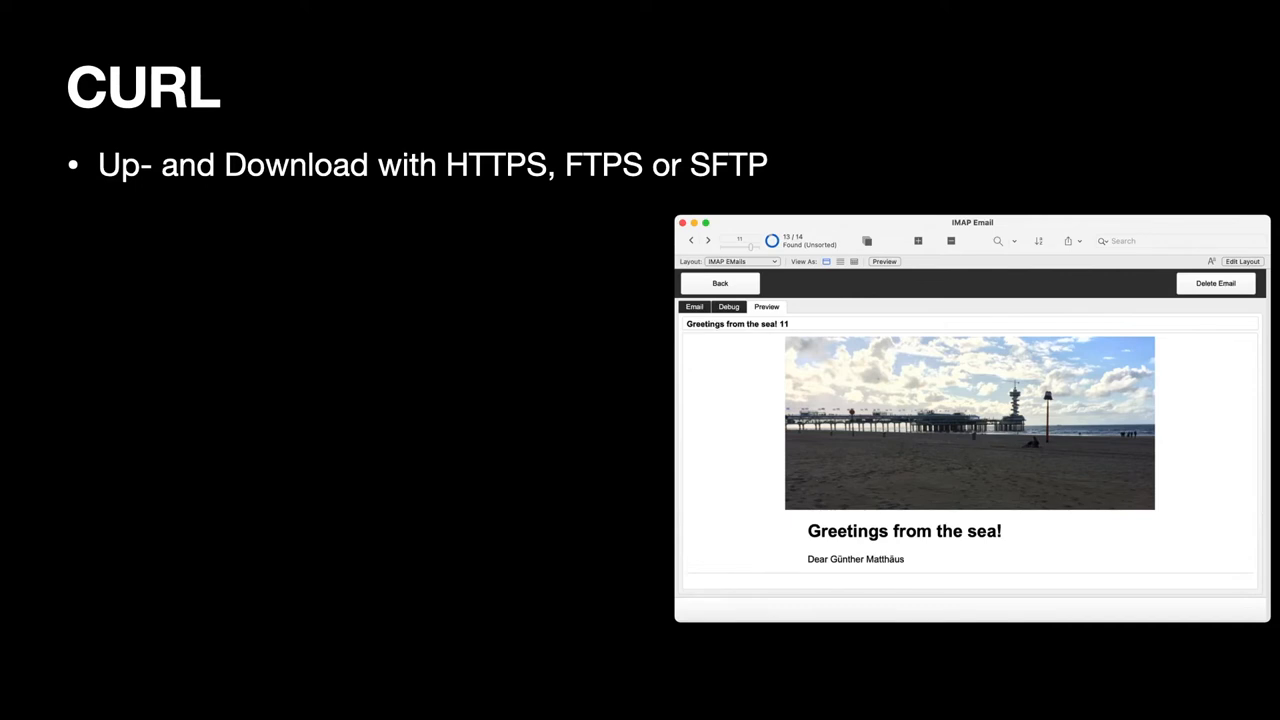
Reveal the CURL bullets on emails, AWS request signing and oAuth signatures.
key(right)
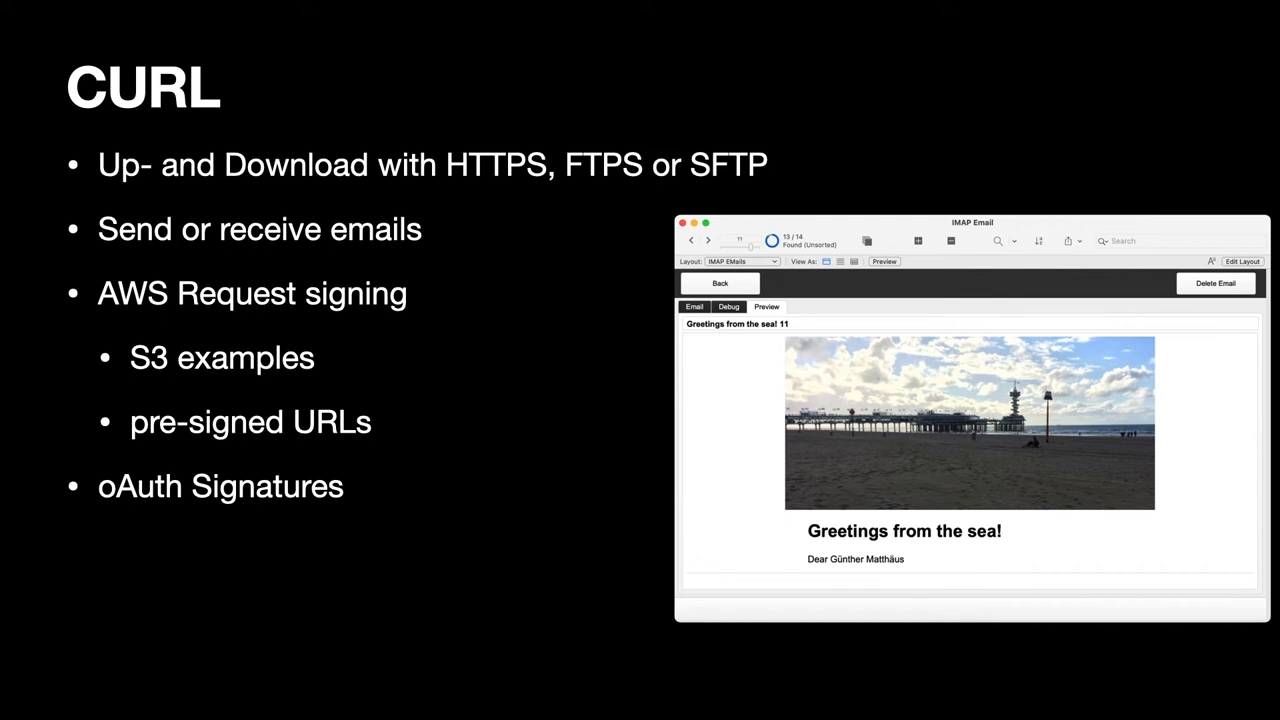
Advance past the completed CURL slide through the WebView 2 on Windows slide.
key(right)
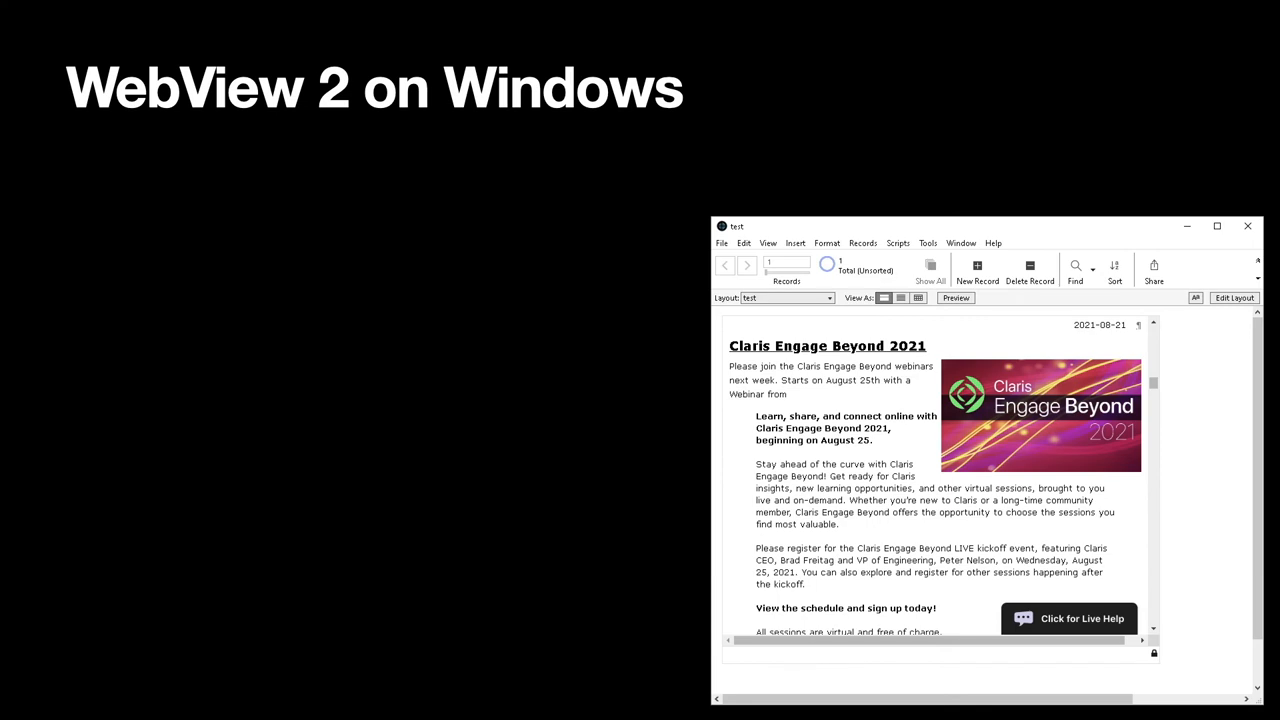
key(right)
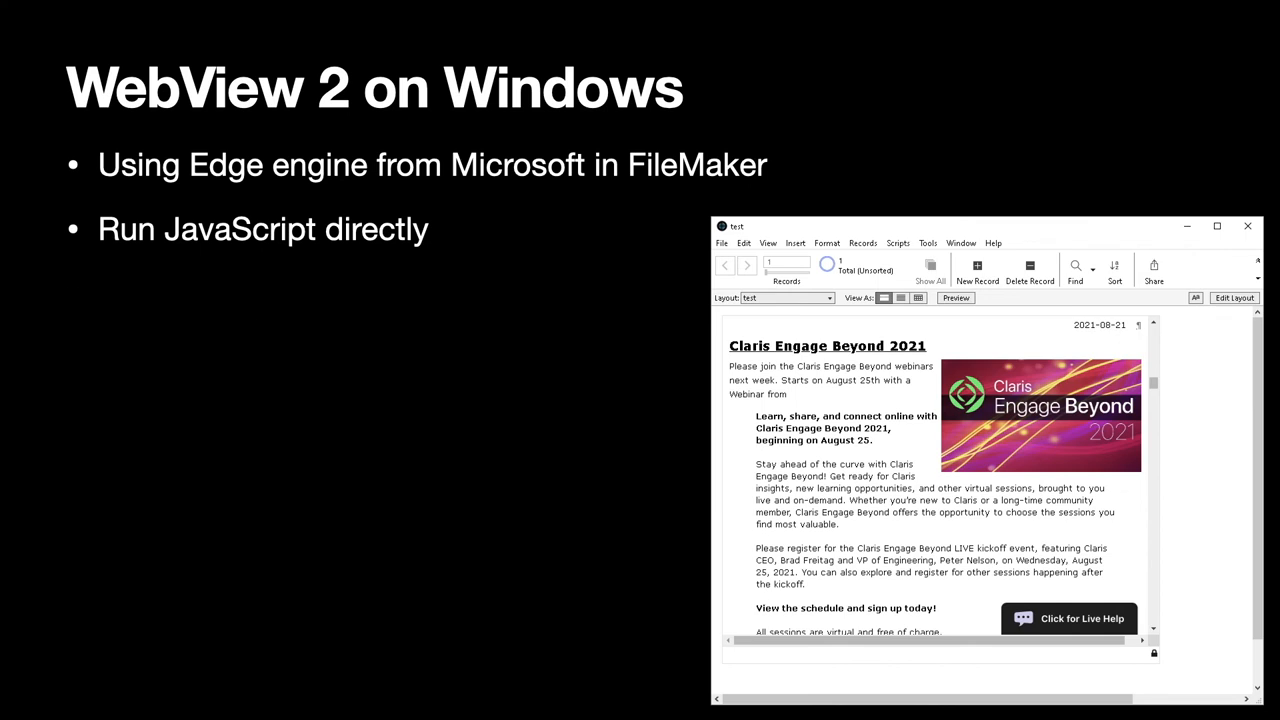
Advance from the WebView 2 on Windows slide to the WebHooks slide.
key(right)
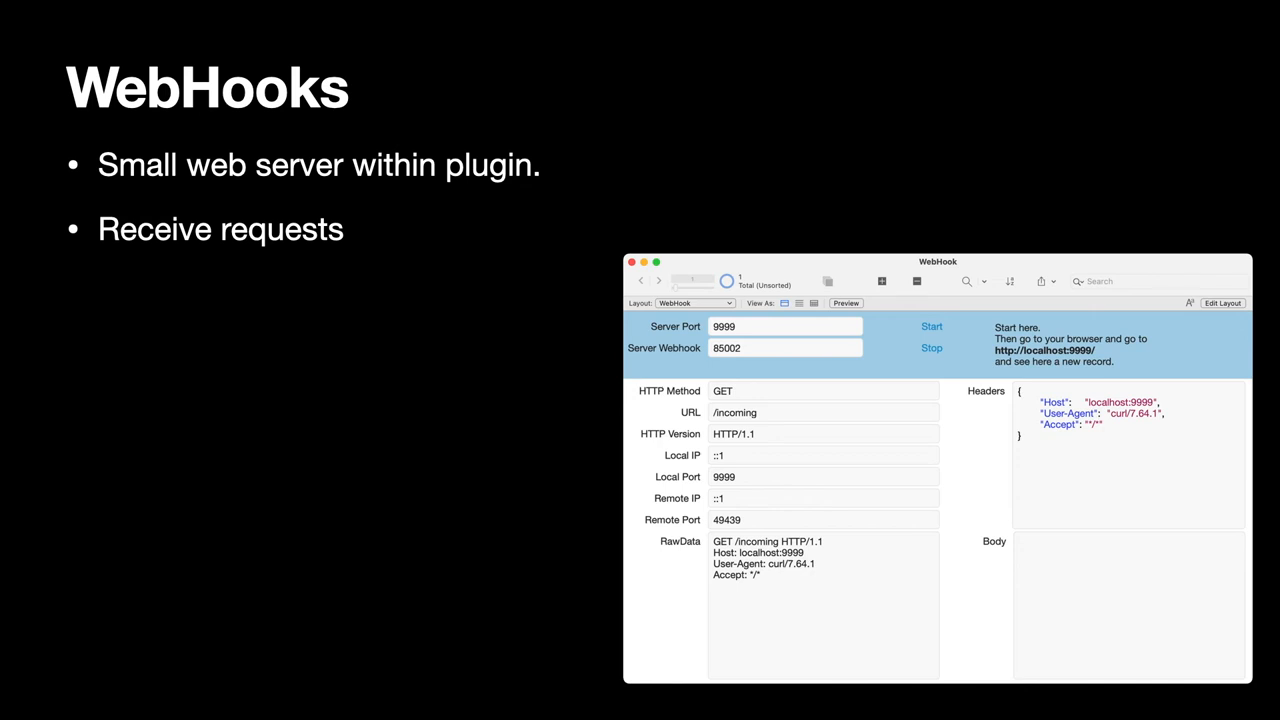
Build in the remaining WebHooks bullets through Non HTTP Requests, then advance to the Option Clicks slide.
key(right)
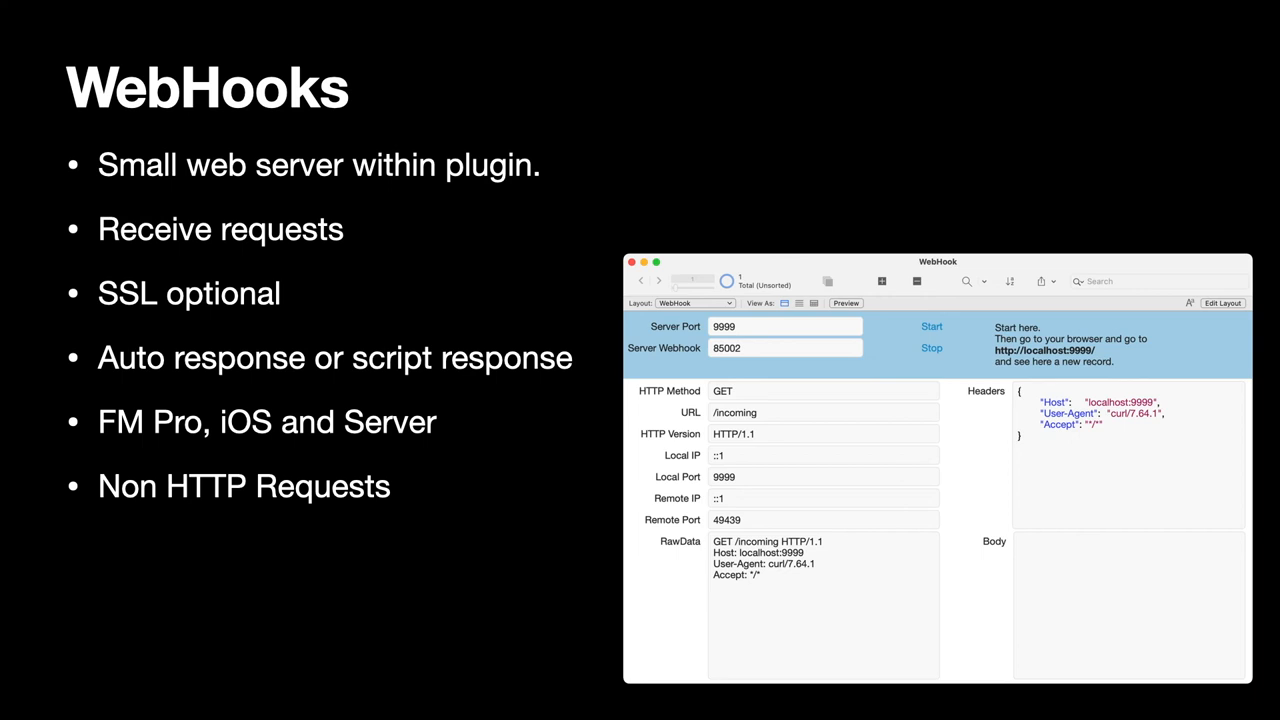
key(Right)
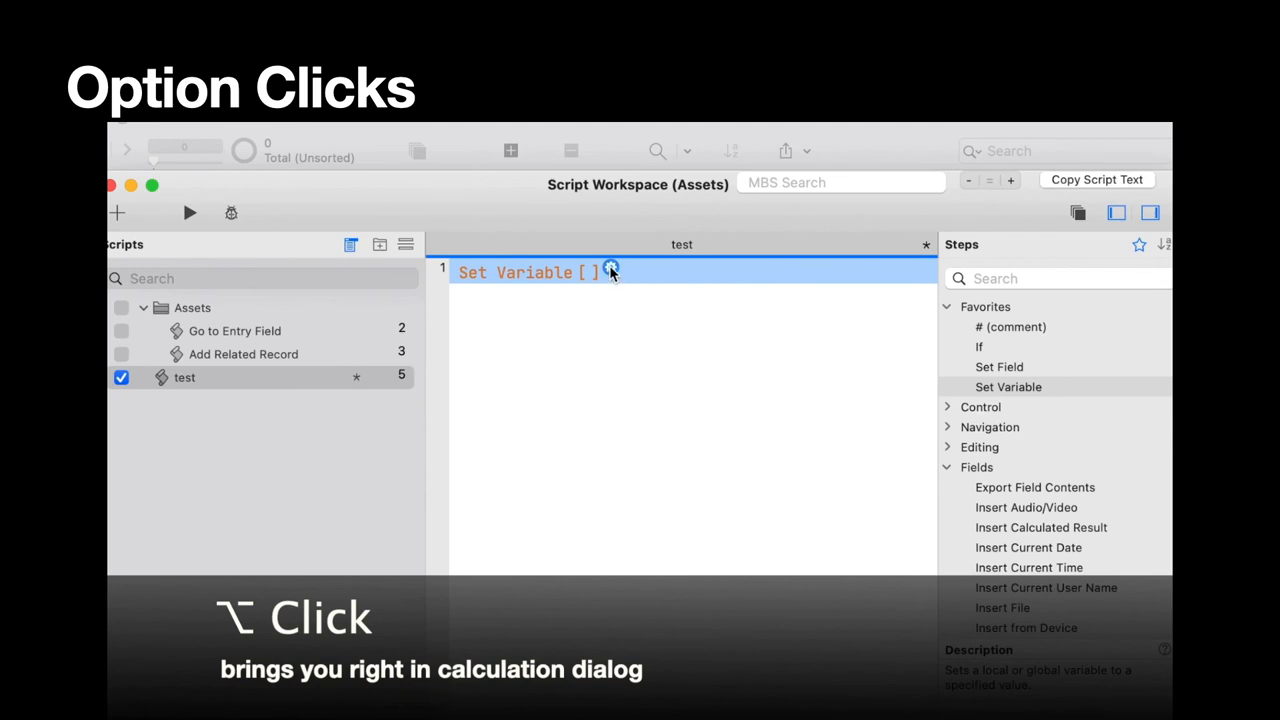
Click, then double-click on the Option Clicks slide while its Script Workspace demo plays.
click(610, 272)
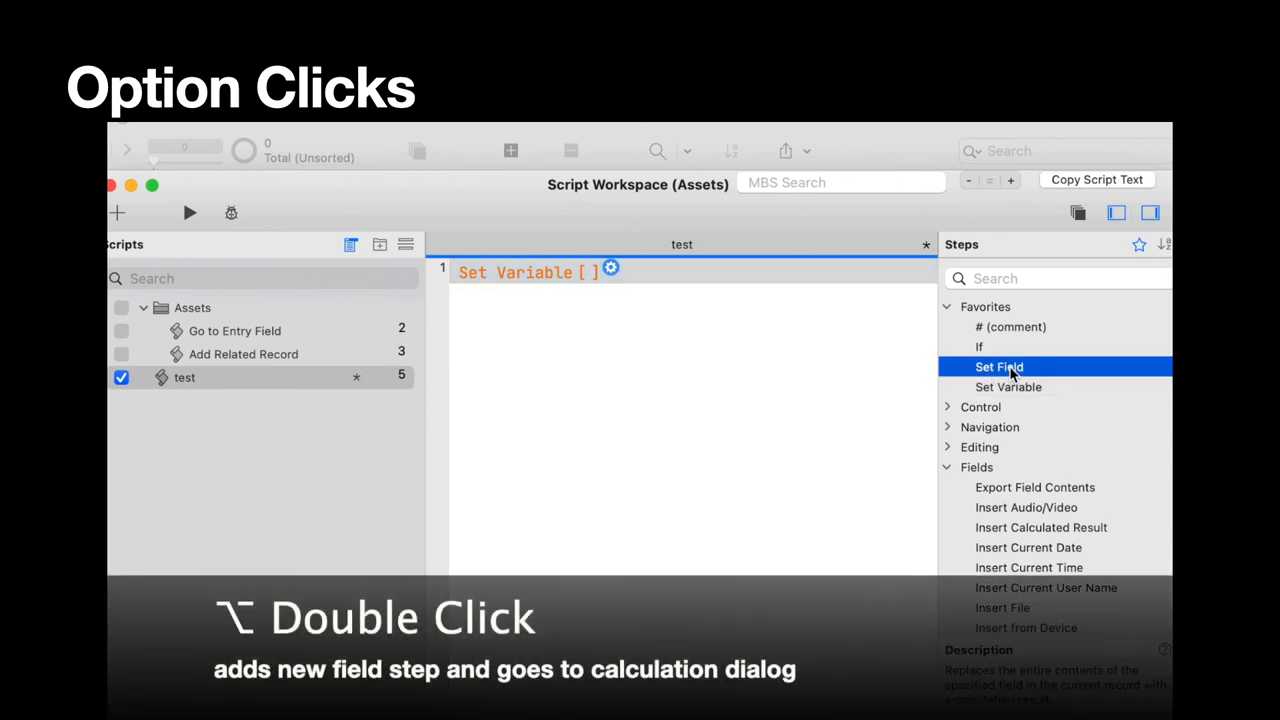
double_click(999, 366)
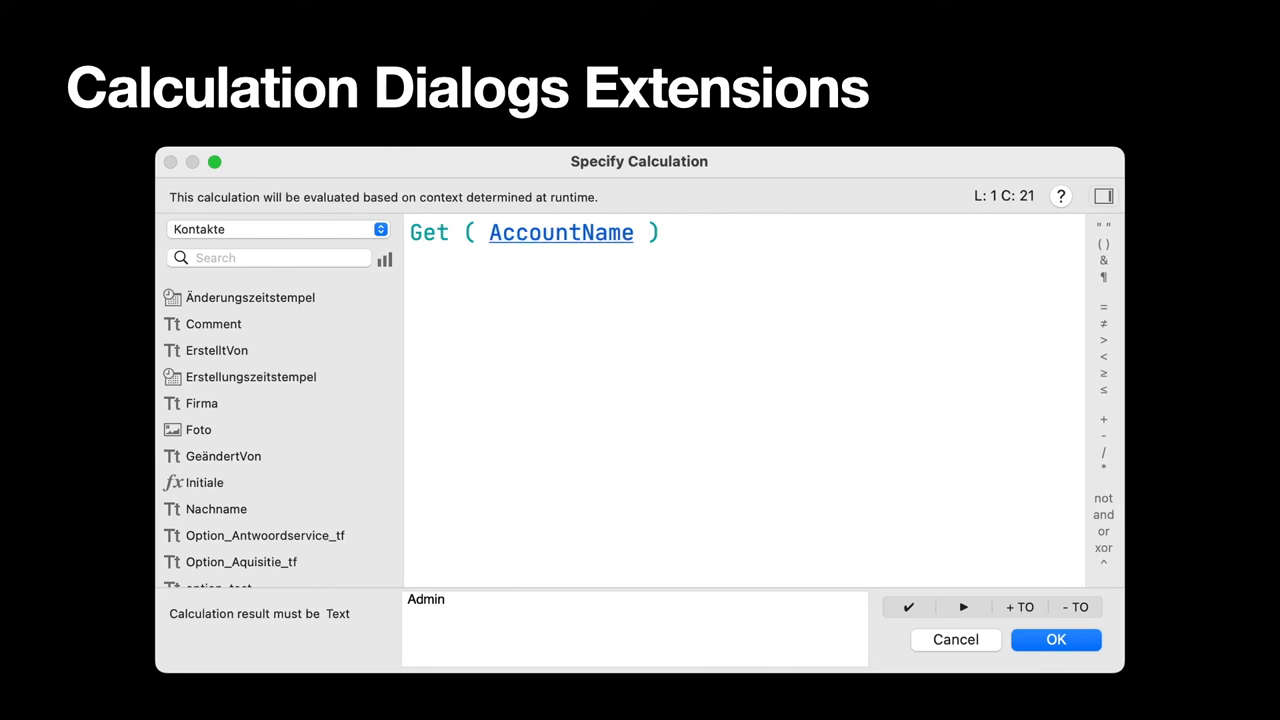
key(Right)
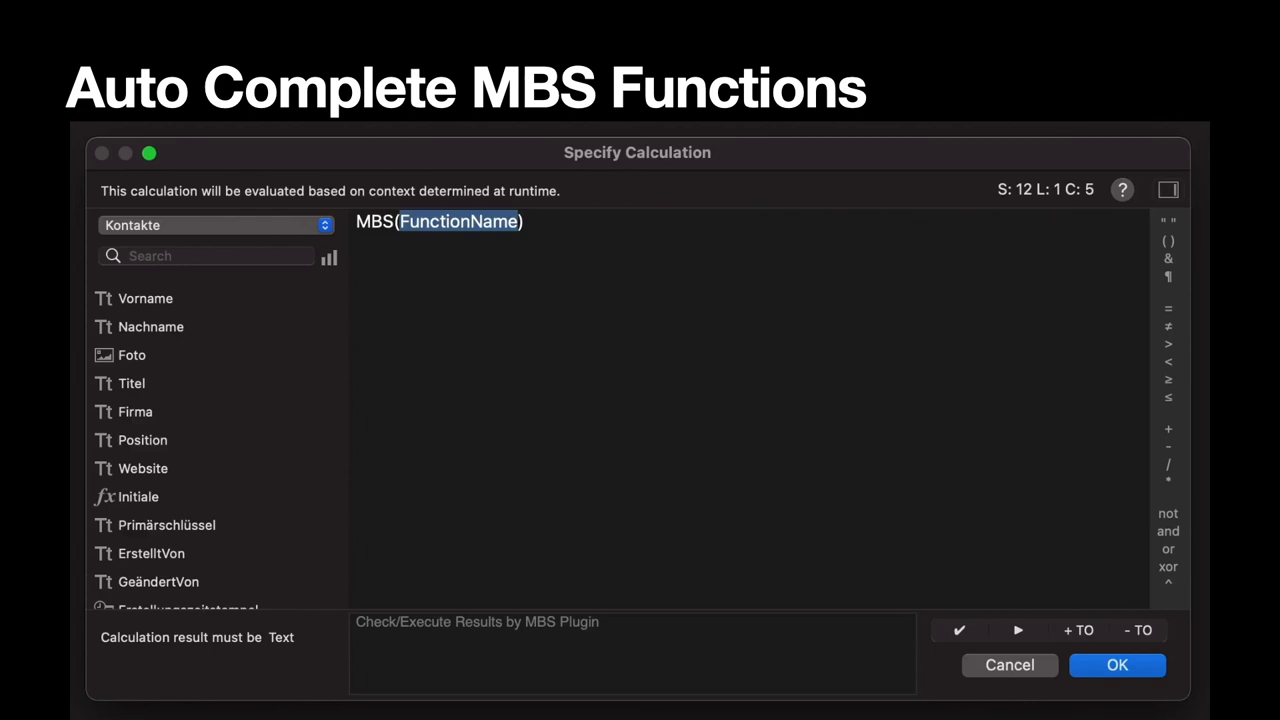
Enter CURL.SetOptionURL, replace the 'URL; Encoding' placeholders with $curl, and pick $URL.
text("CURL")
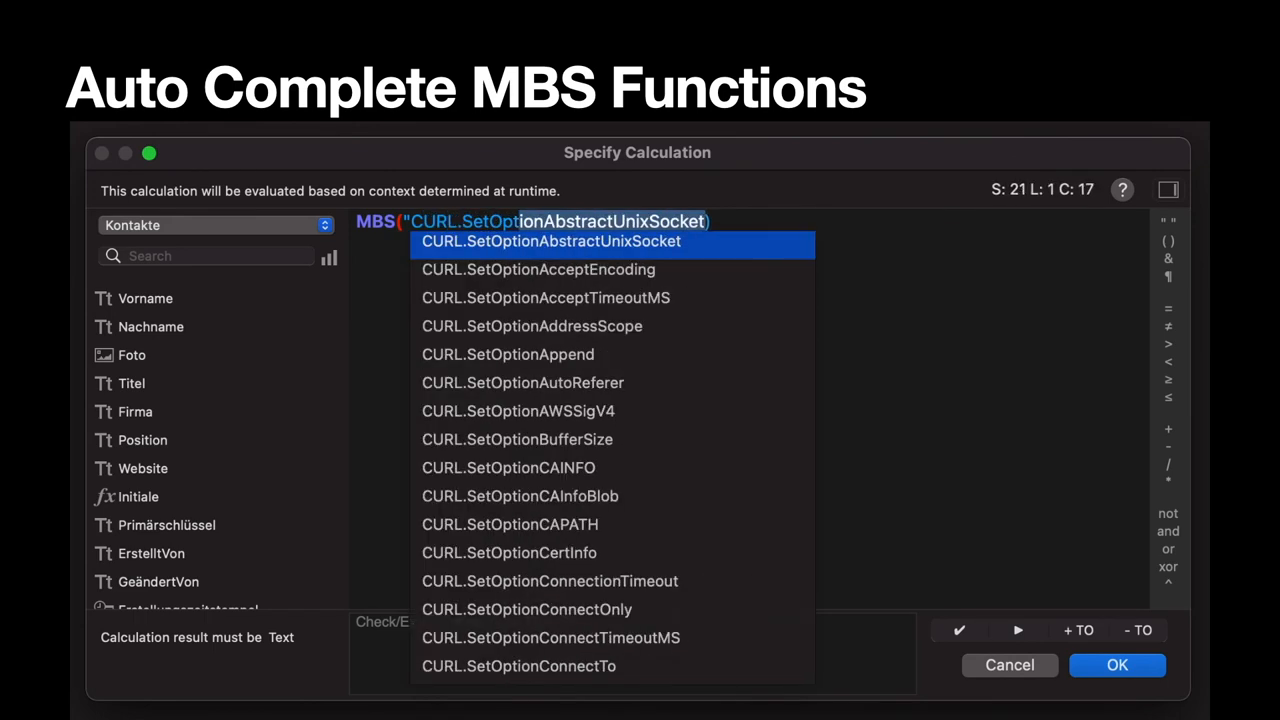
text(URL"; $curl; URL; Encoding)
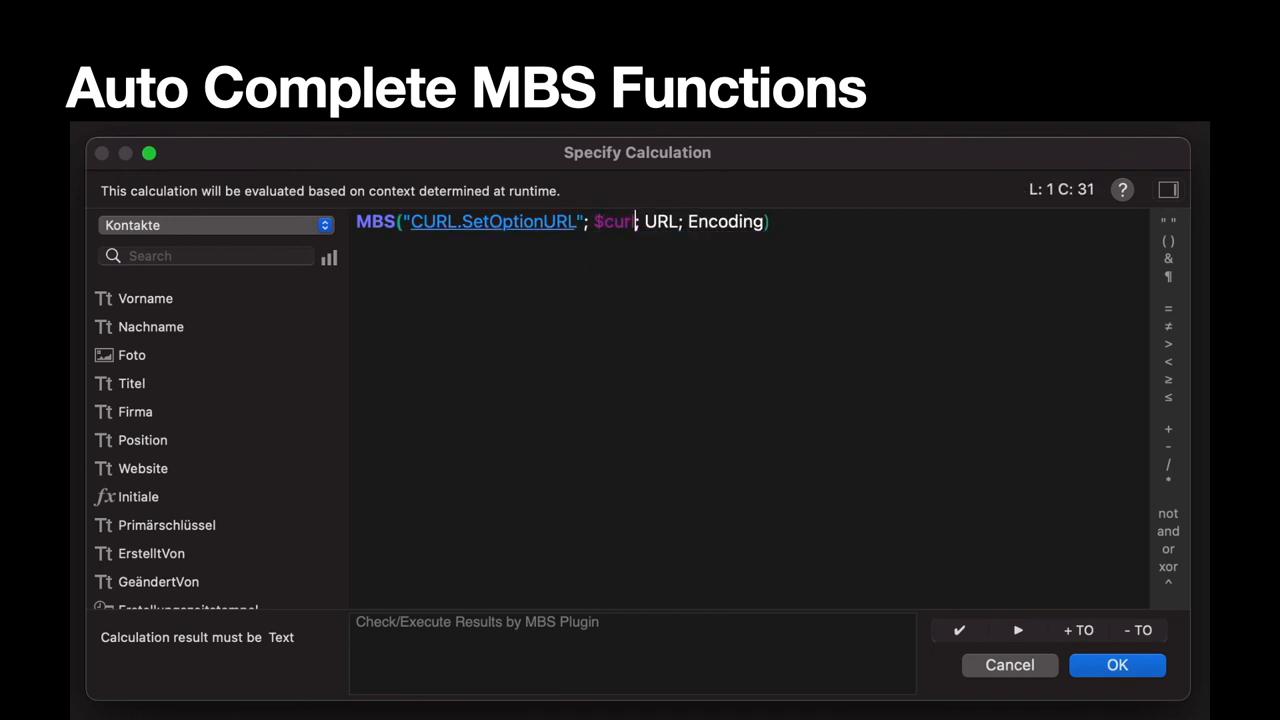
drag(637, 221, 760, 221)
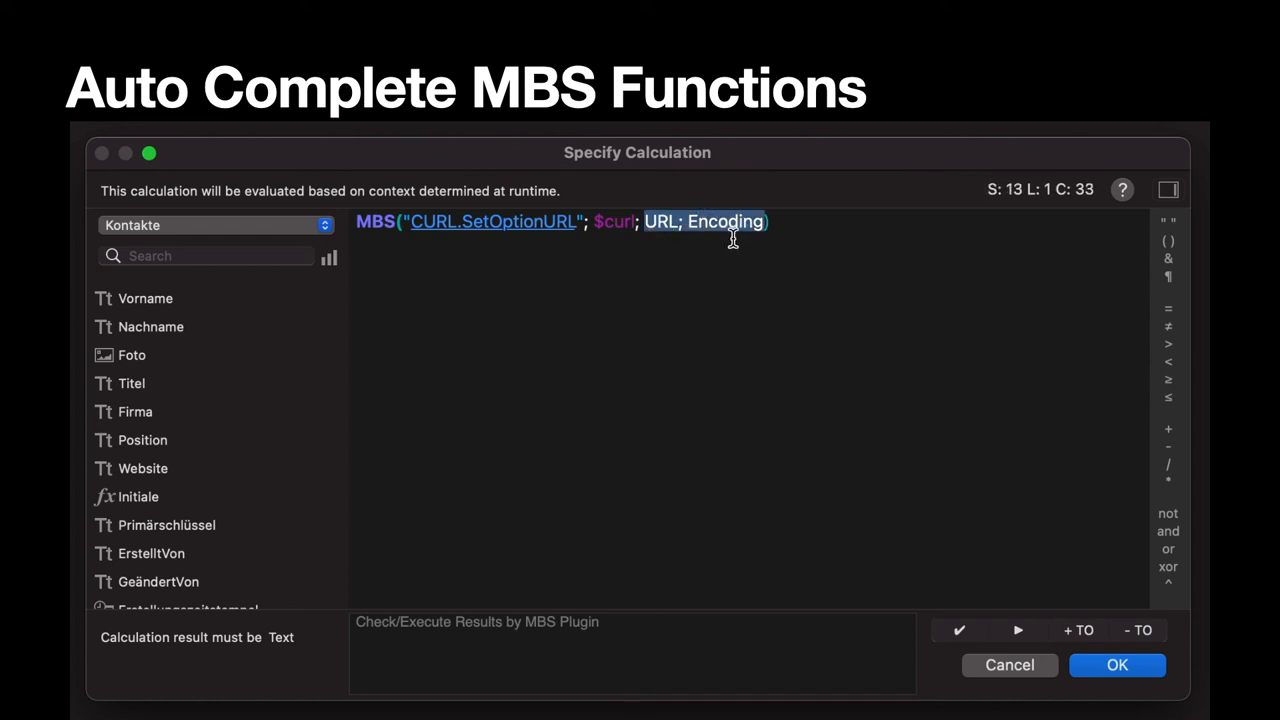
text($curl)
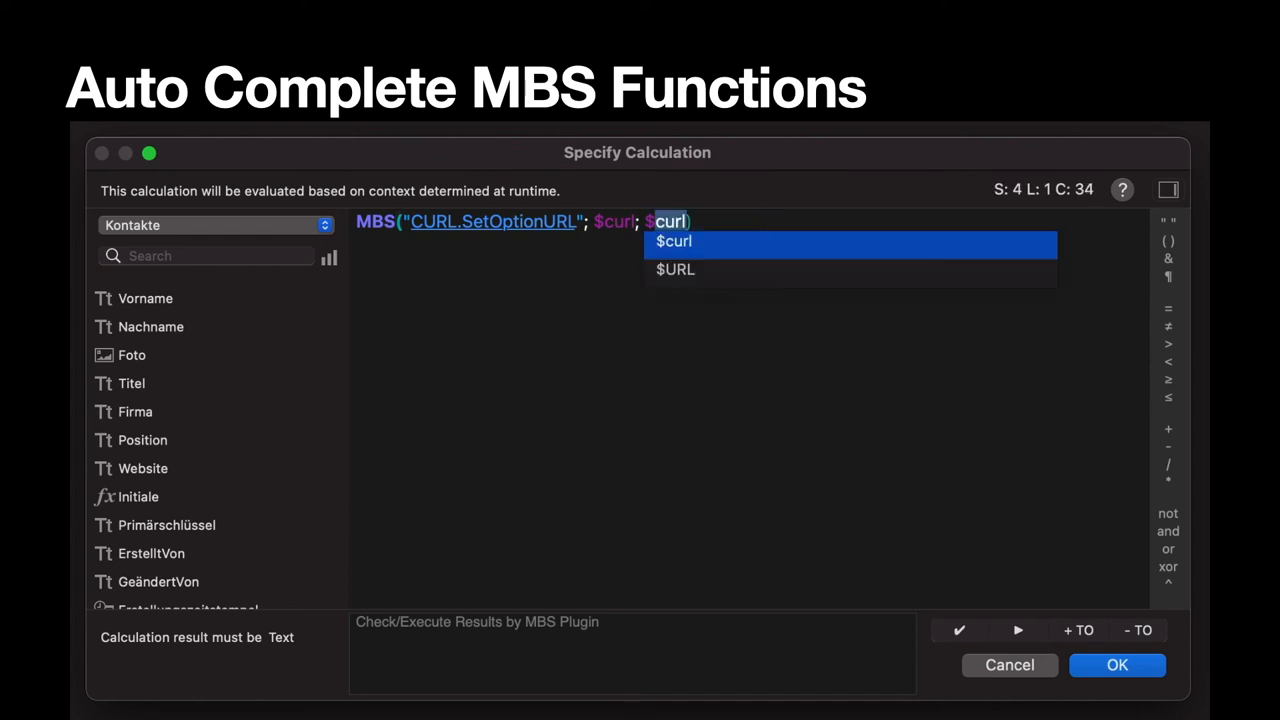
click(674, 269)
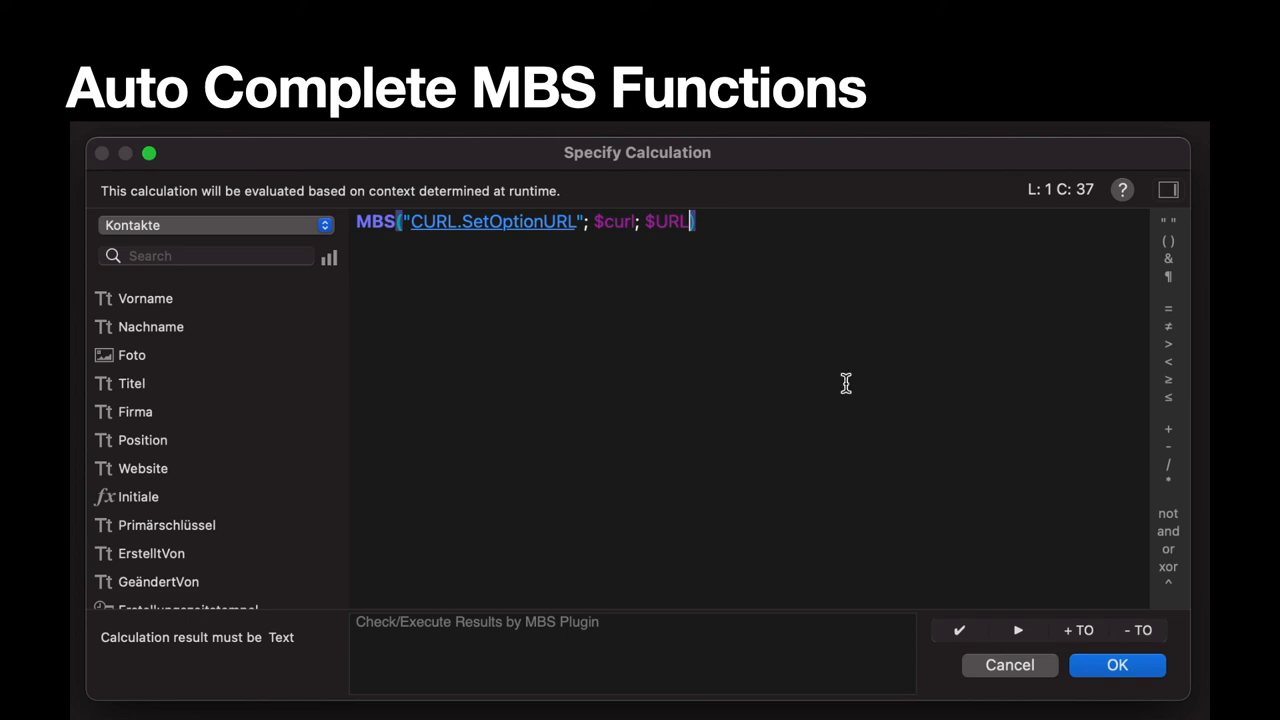